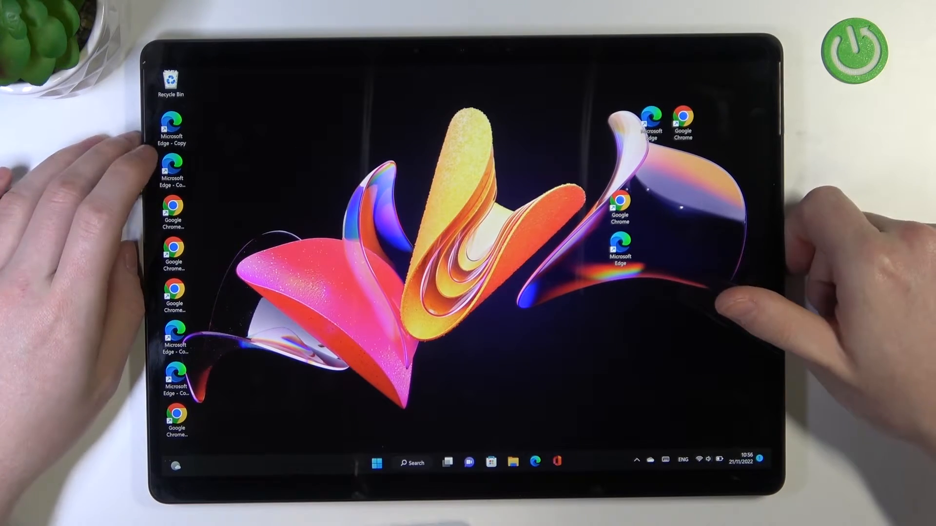
Step: Launch Settings from Start, landing on the System overview with the touch keyboard up
left_click(376, 462)
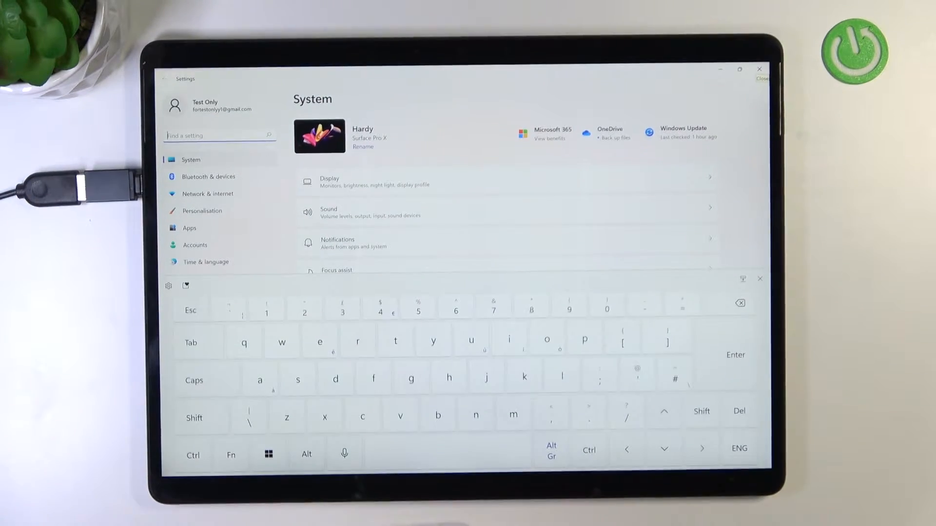
Step: Search 'system re', go to Recovery options and restart now into Advanced startup
type("sys")
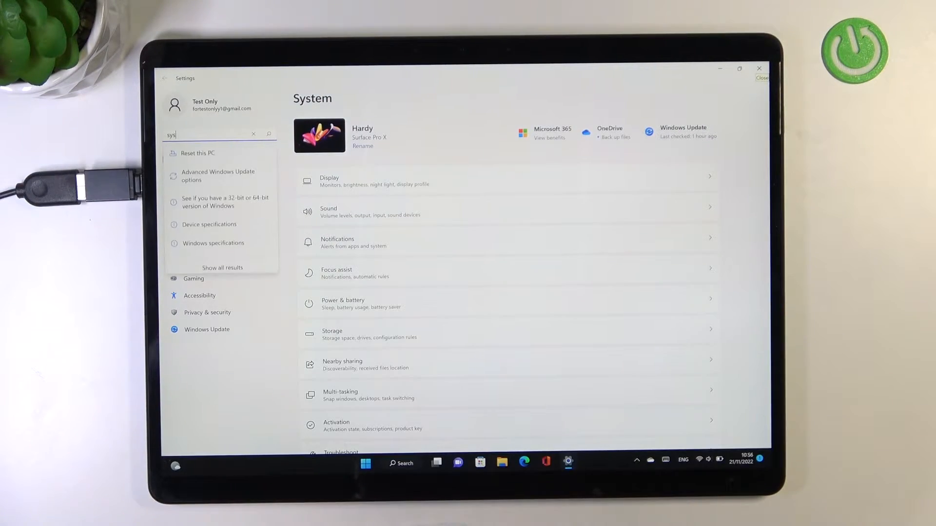
type("tem re")
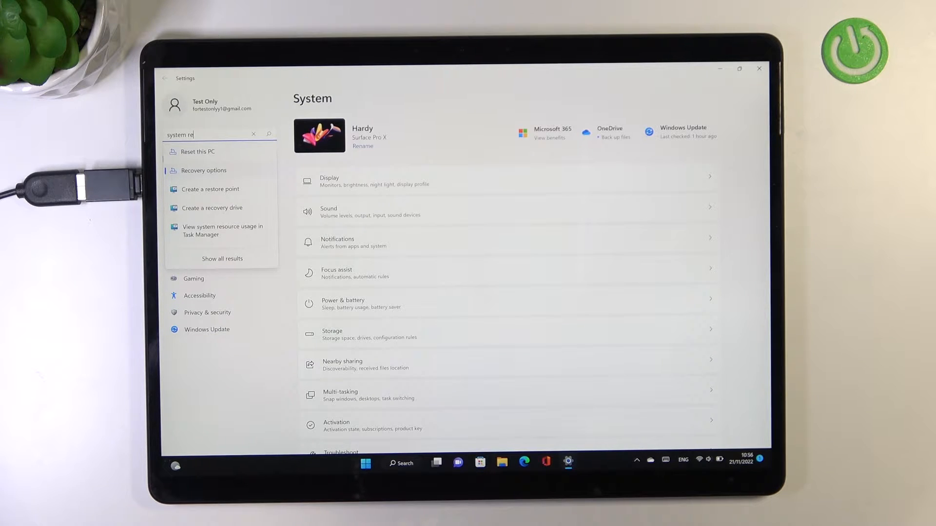
left_click(204, 170)
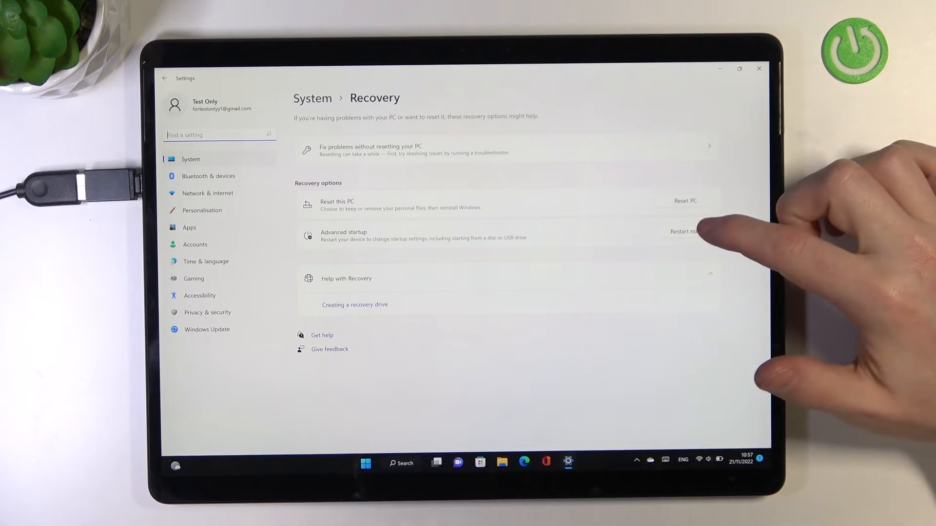
left_click(682, 232)
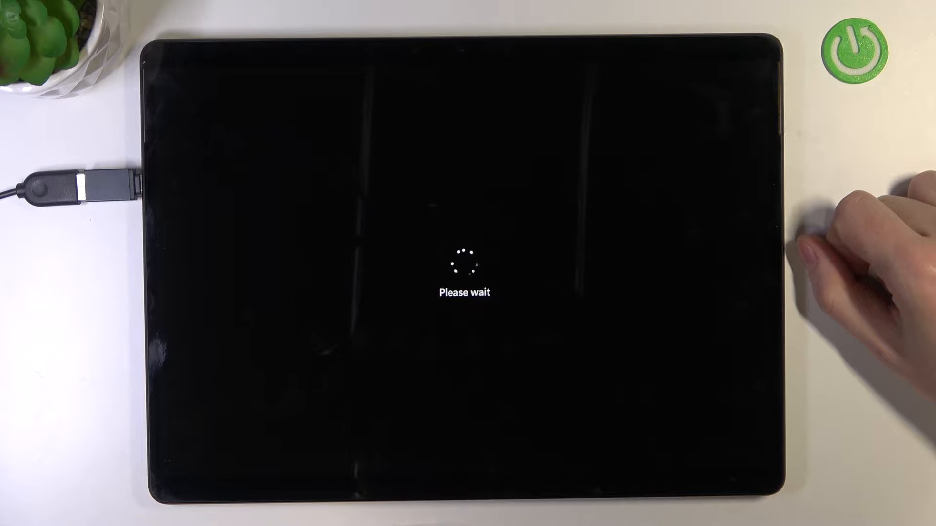